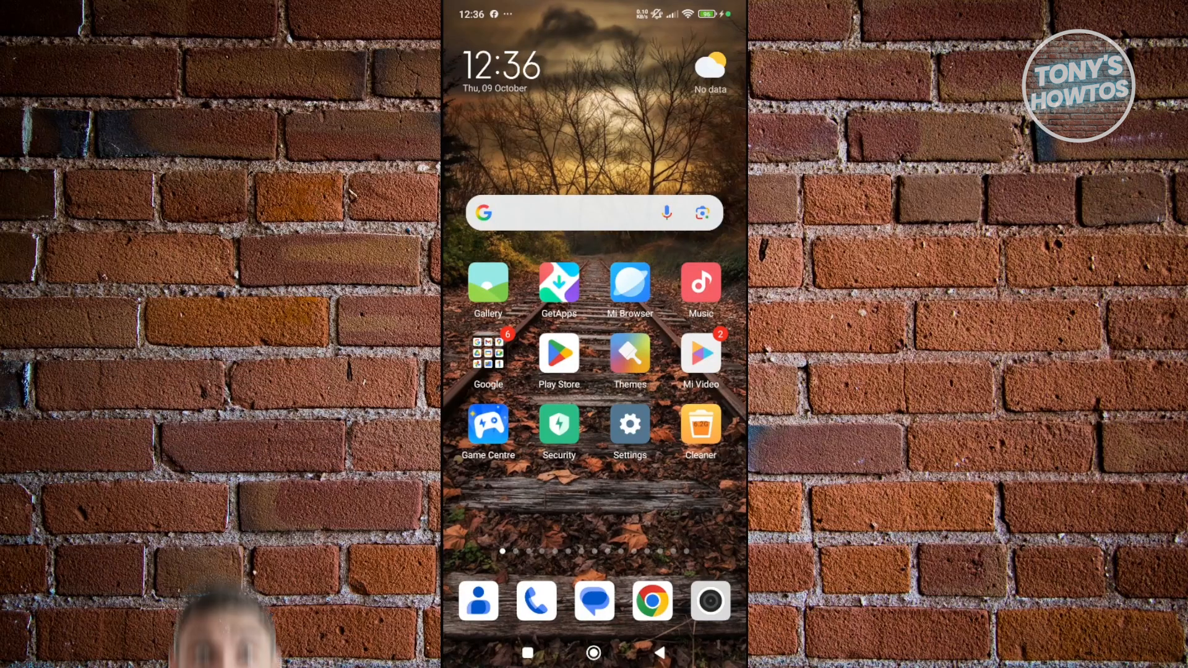
Swipe through the home screen pages to the last page holding the MetaTrader 5 icon.
scroll(left, 3)
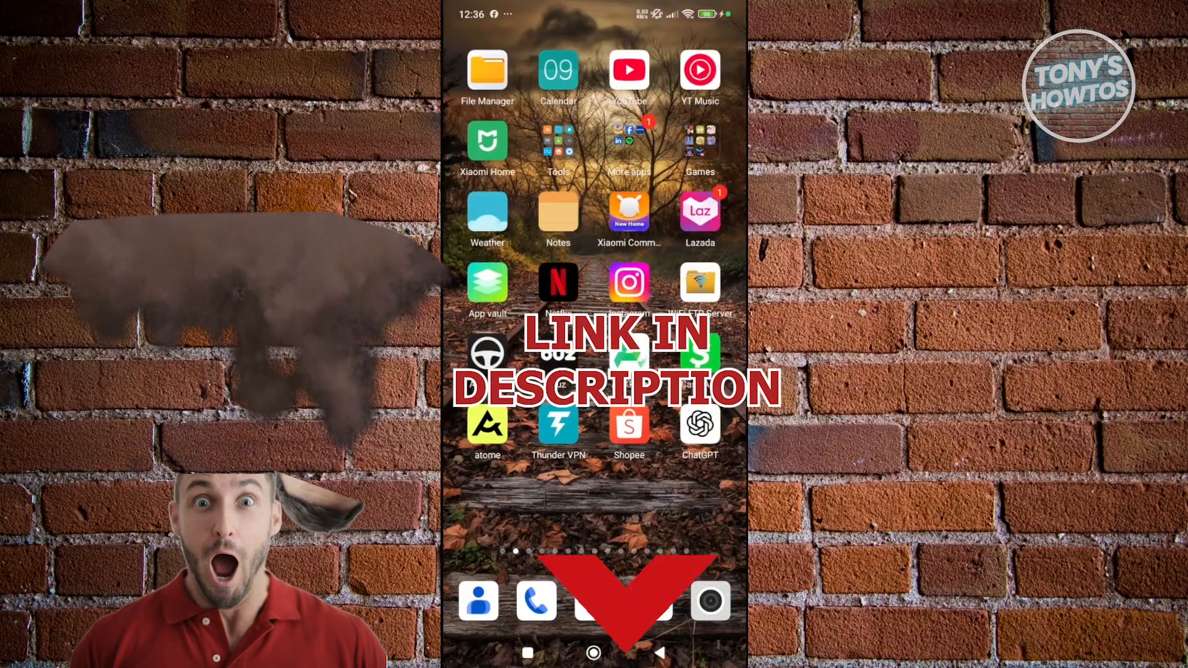
scroll(left, 3)
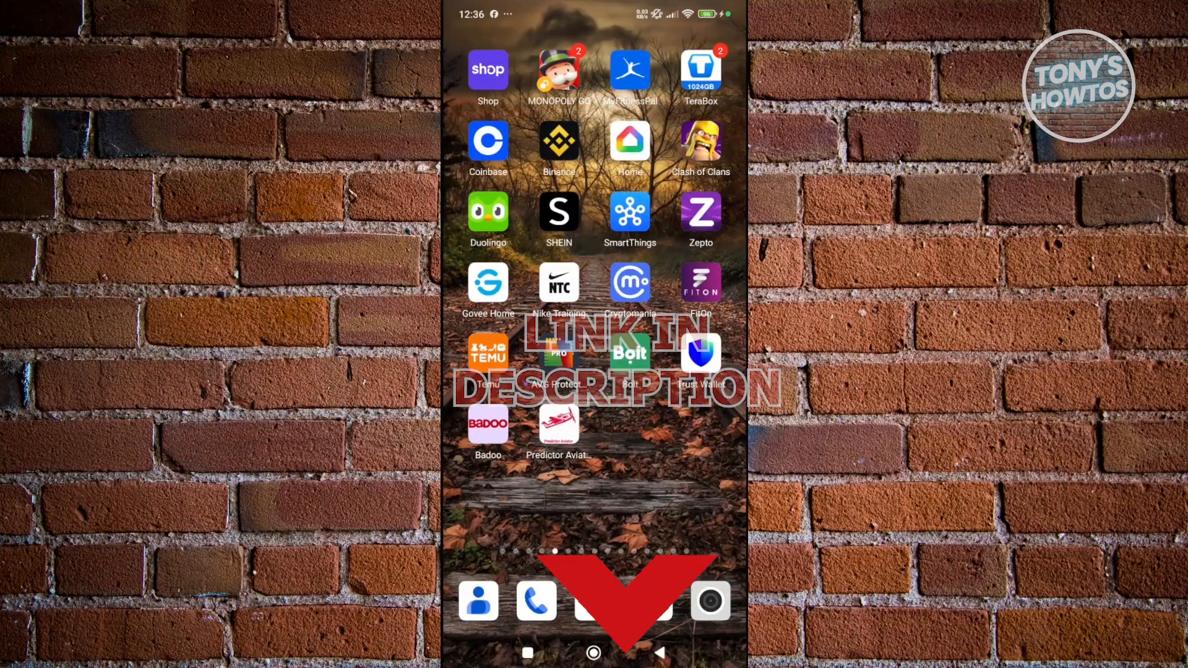
scroll(left, 3)
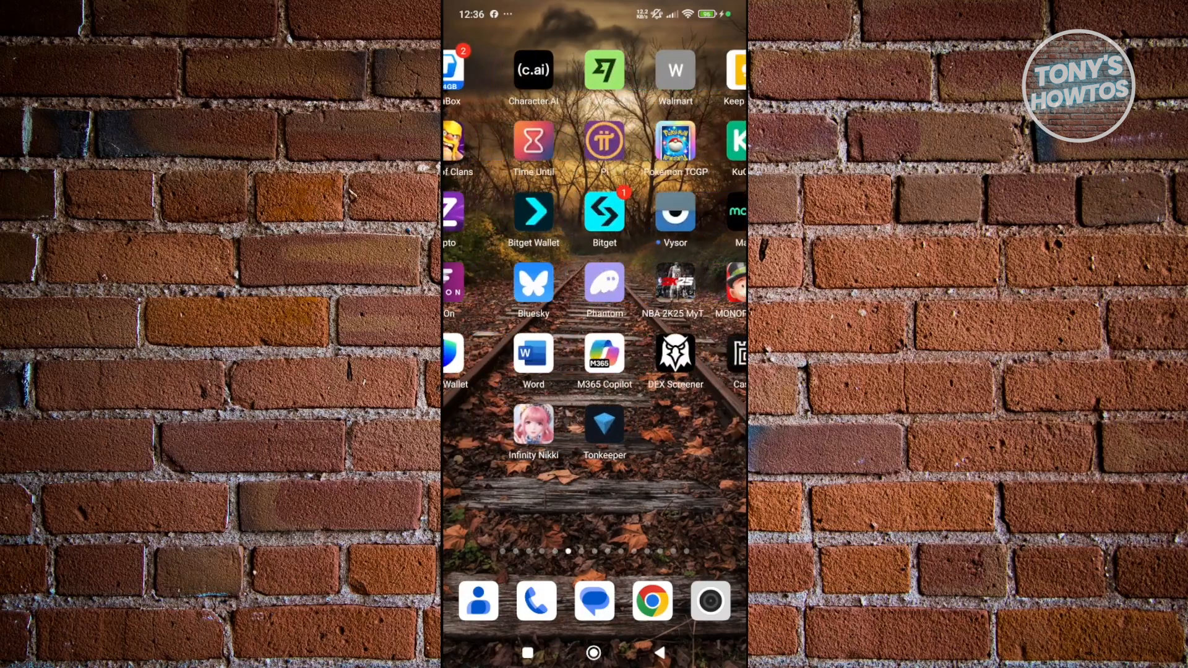
scroll(left, 3)
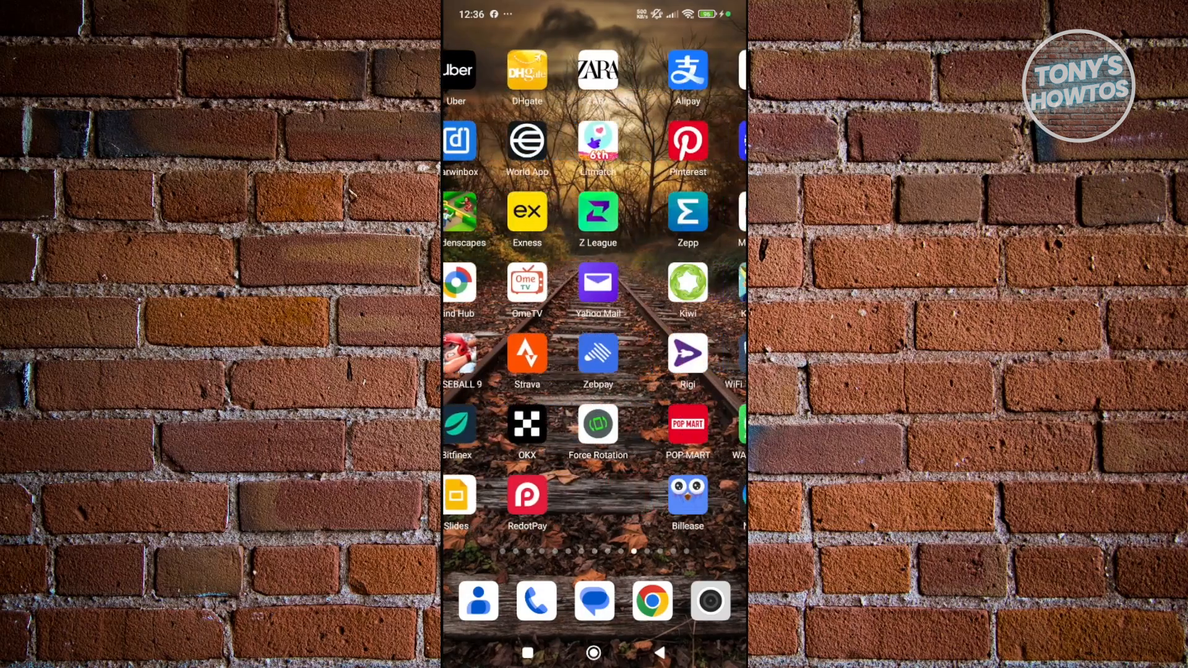
scroll(left, 3)
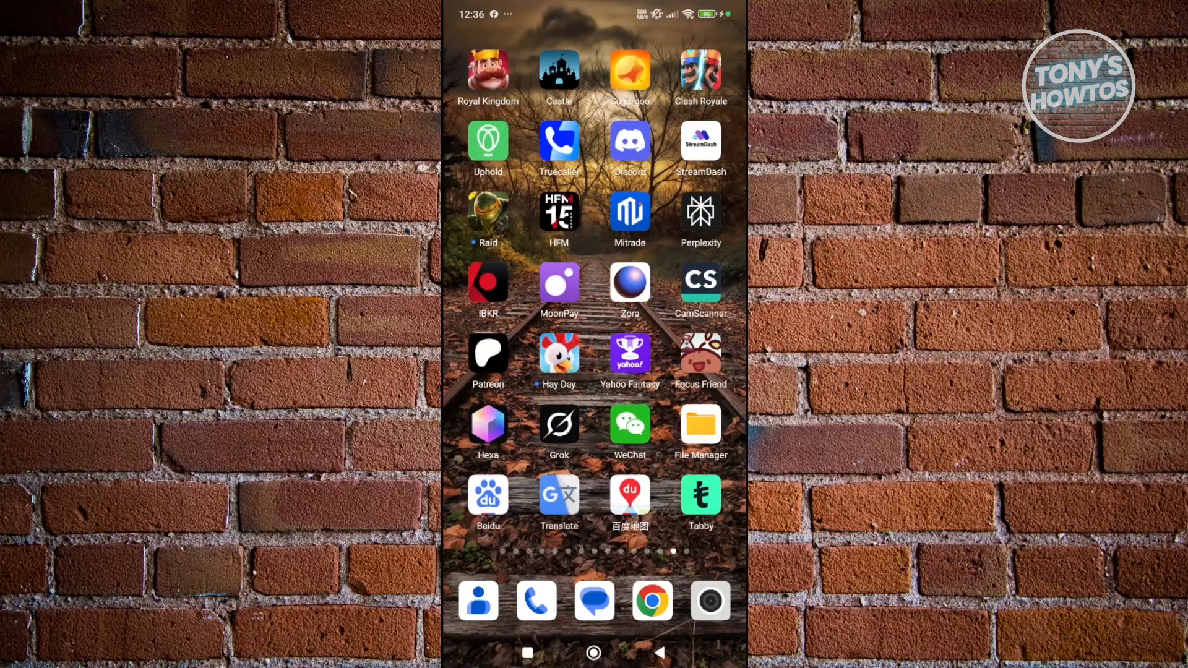
scroll(left, 3)
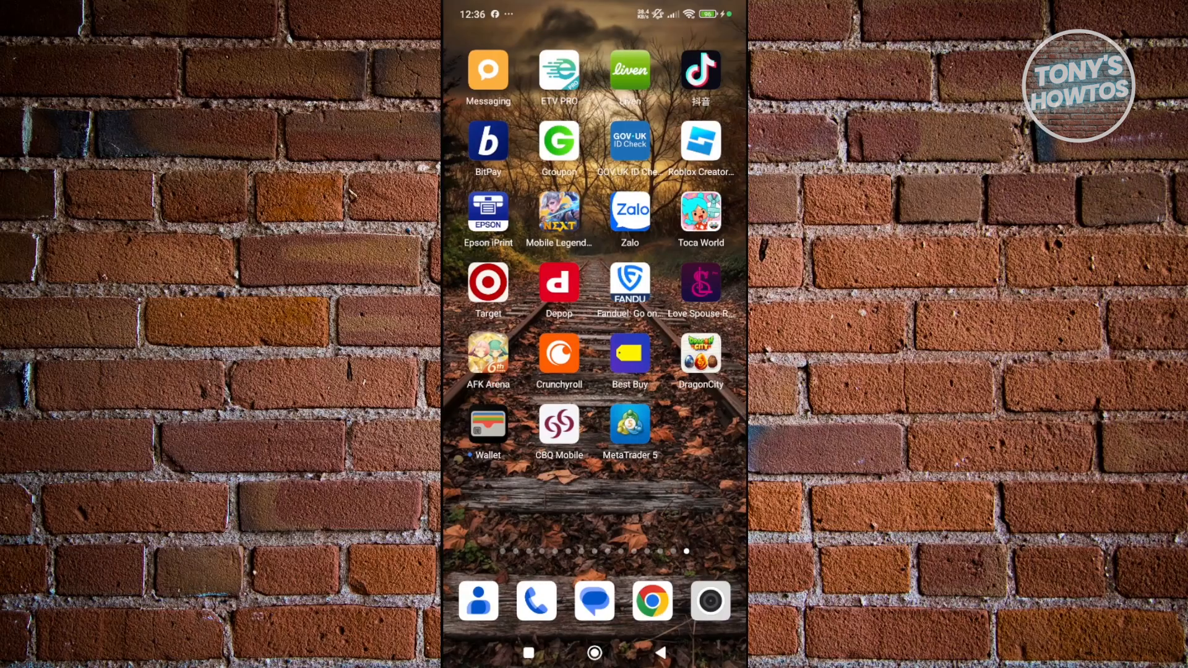
scroll(down, 3)
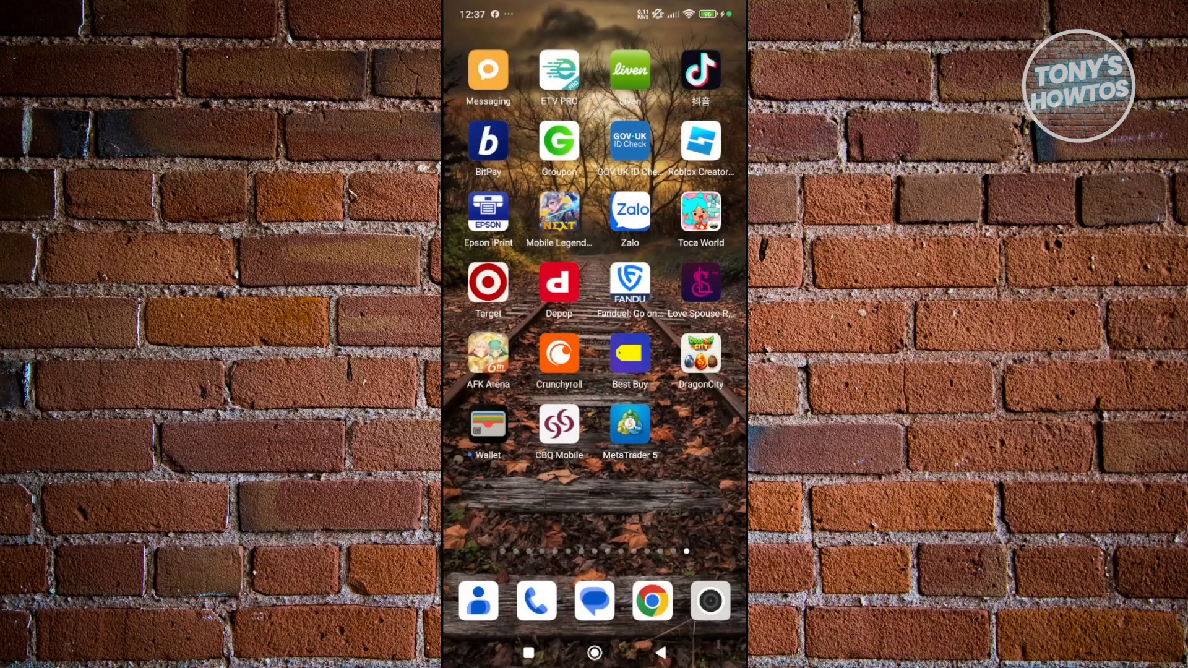
Launch MetaTrader 5, view the logged-in account in its menu panel, then exit.
click(630, 424)
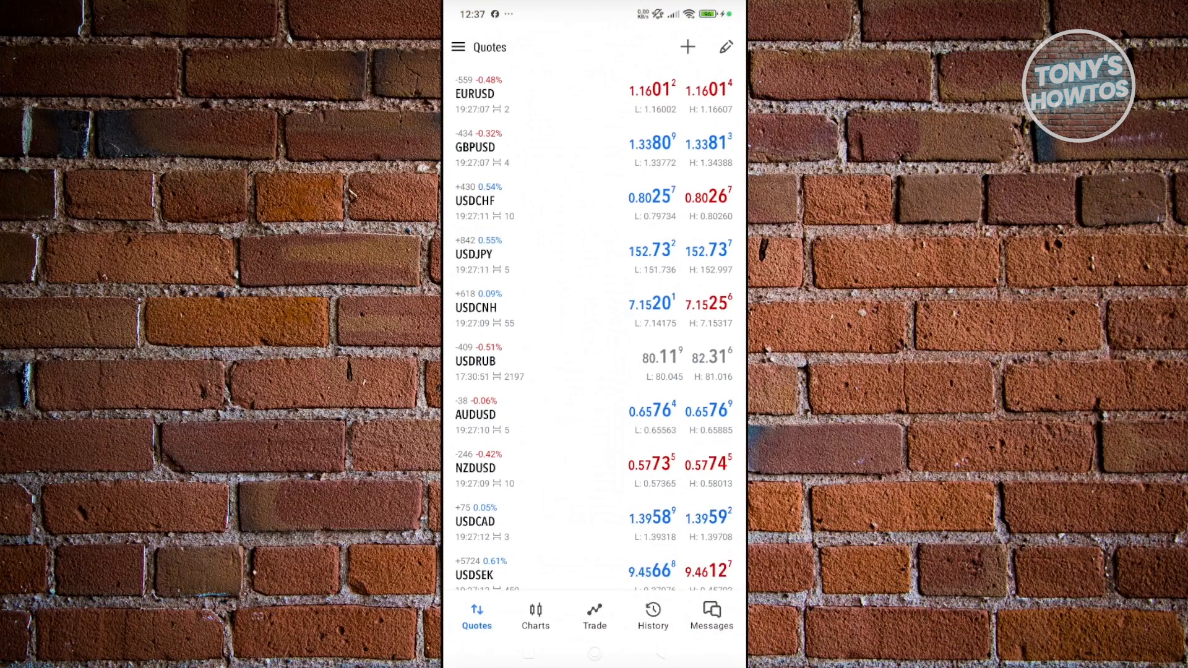
click(459, 47)
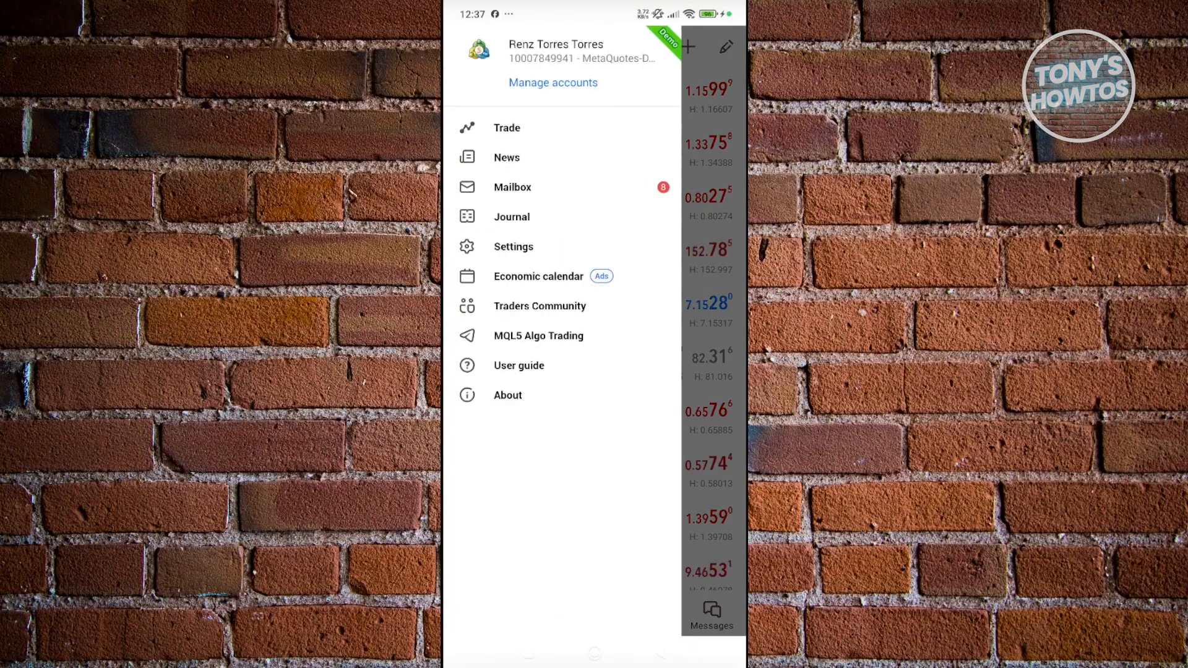
click(554, 83)
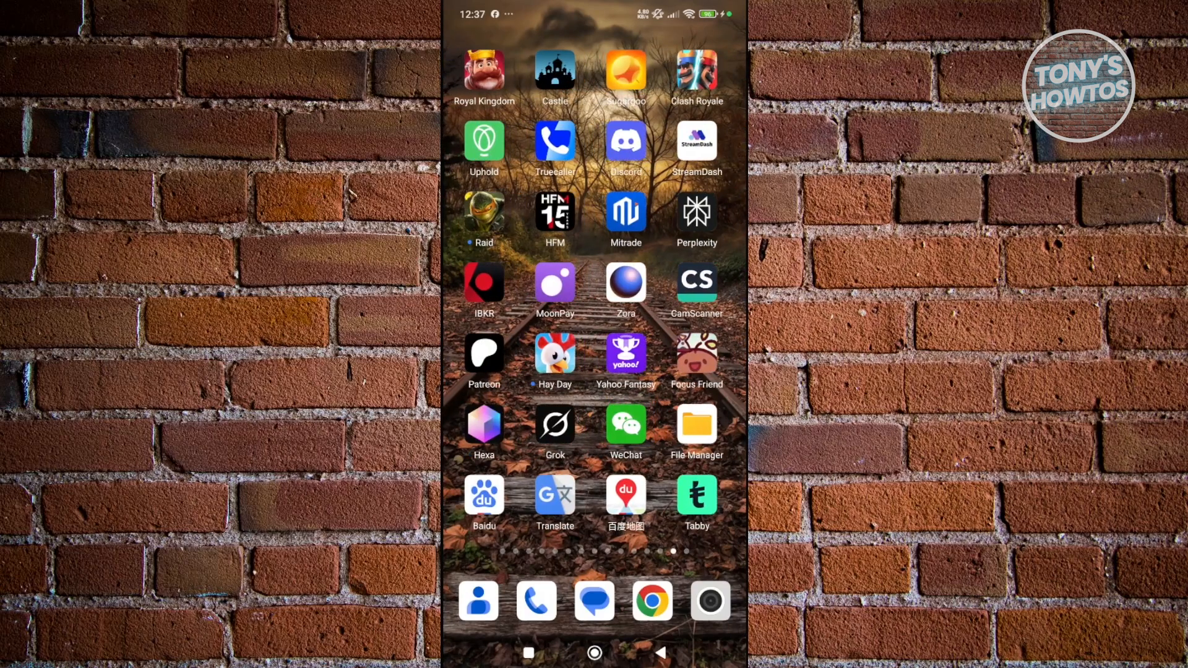
Search Play Store for 'metatrader 5' and open its listing to confirm it is installed.
scroll(left, 3)
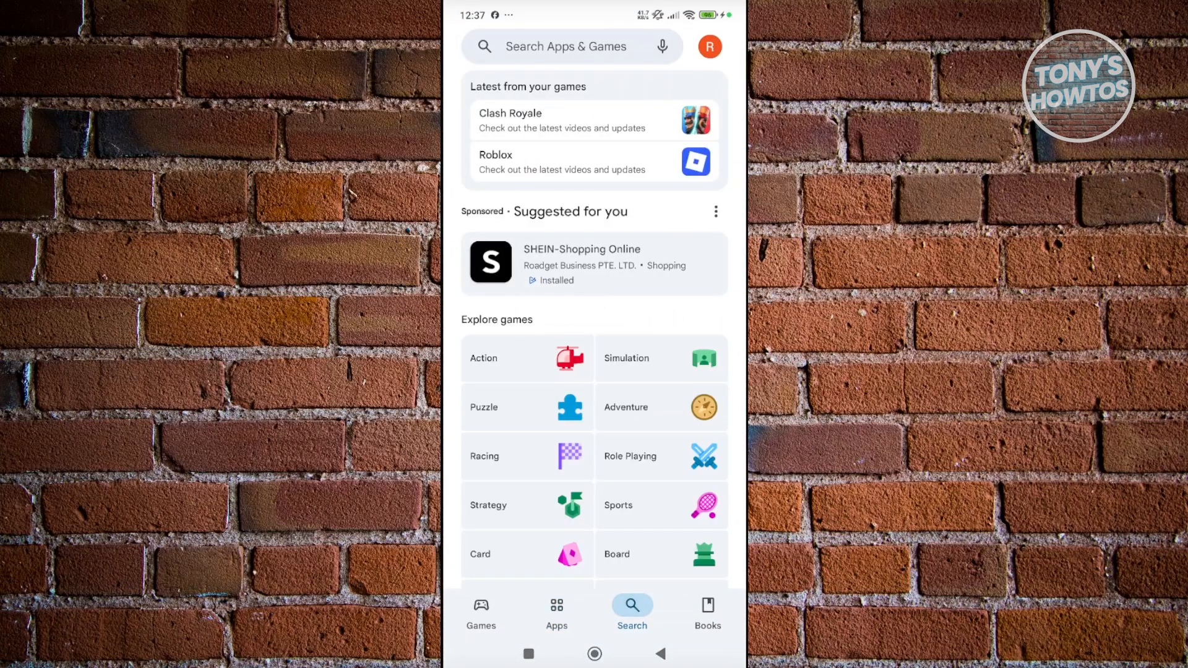
text(me)
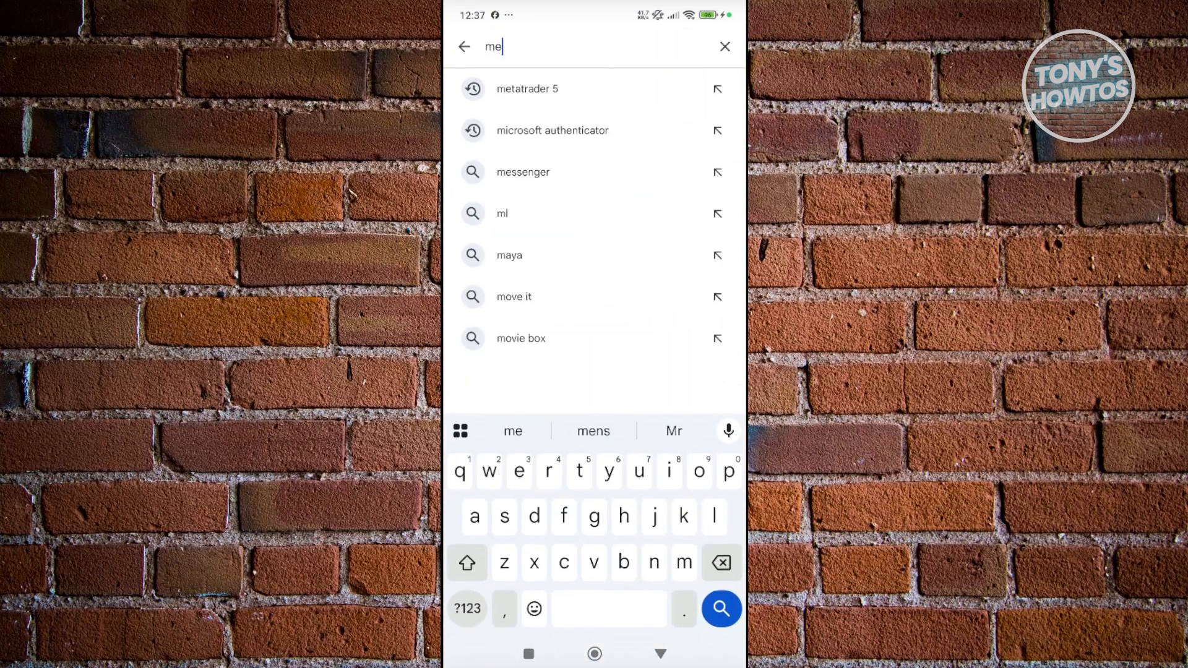
click(527, 89)
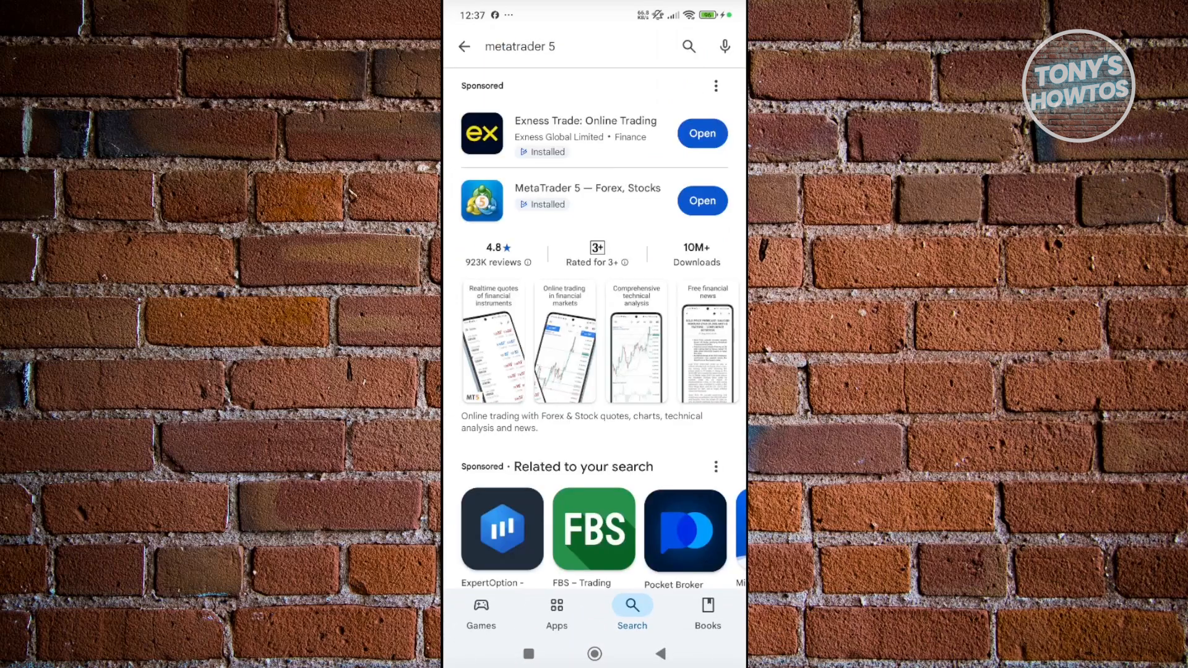
click(588, 188)
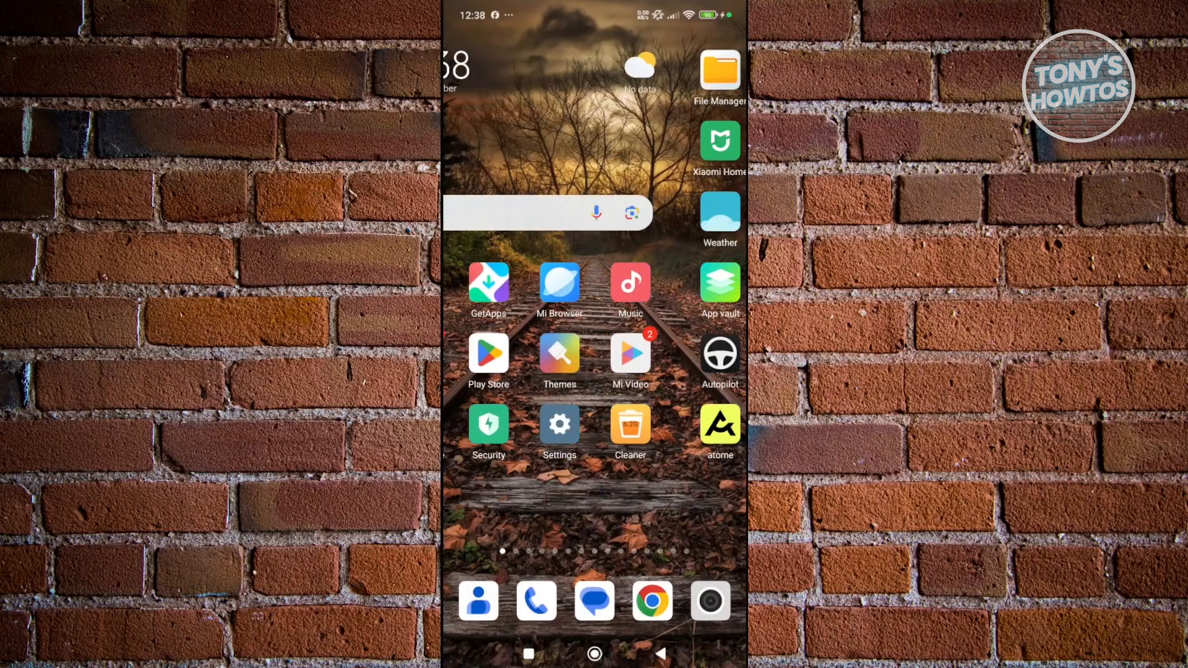
Launch Settings and open the Apps section listing installed apps.
scroll(left, 3)
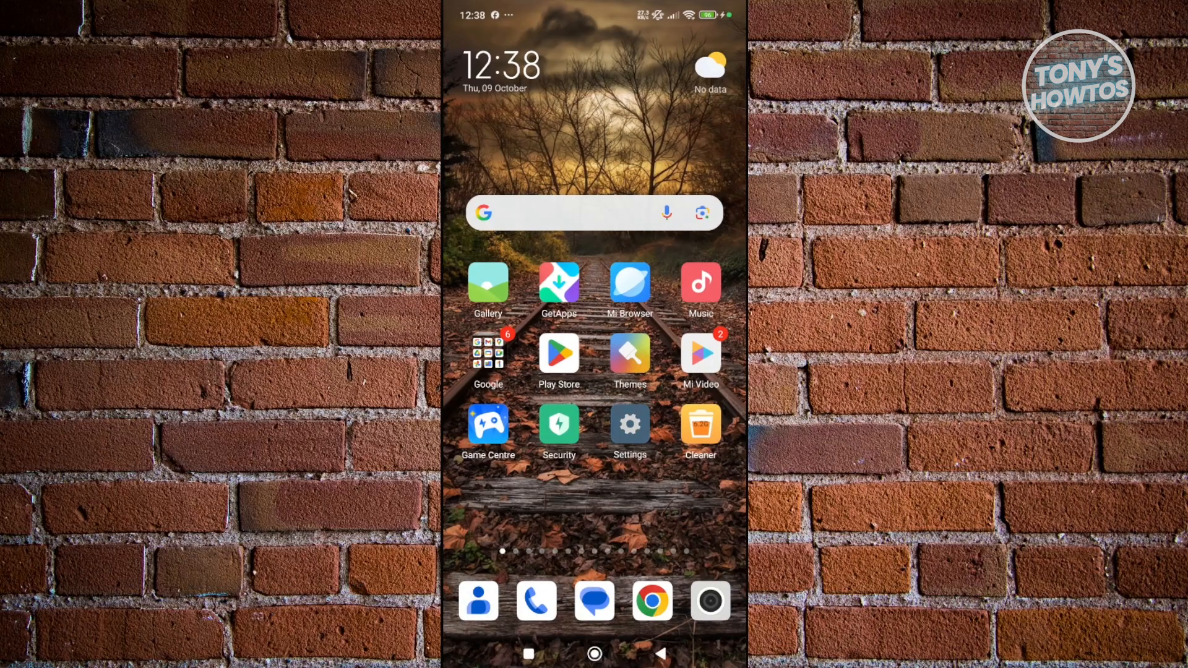
click(630, 422)
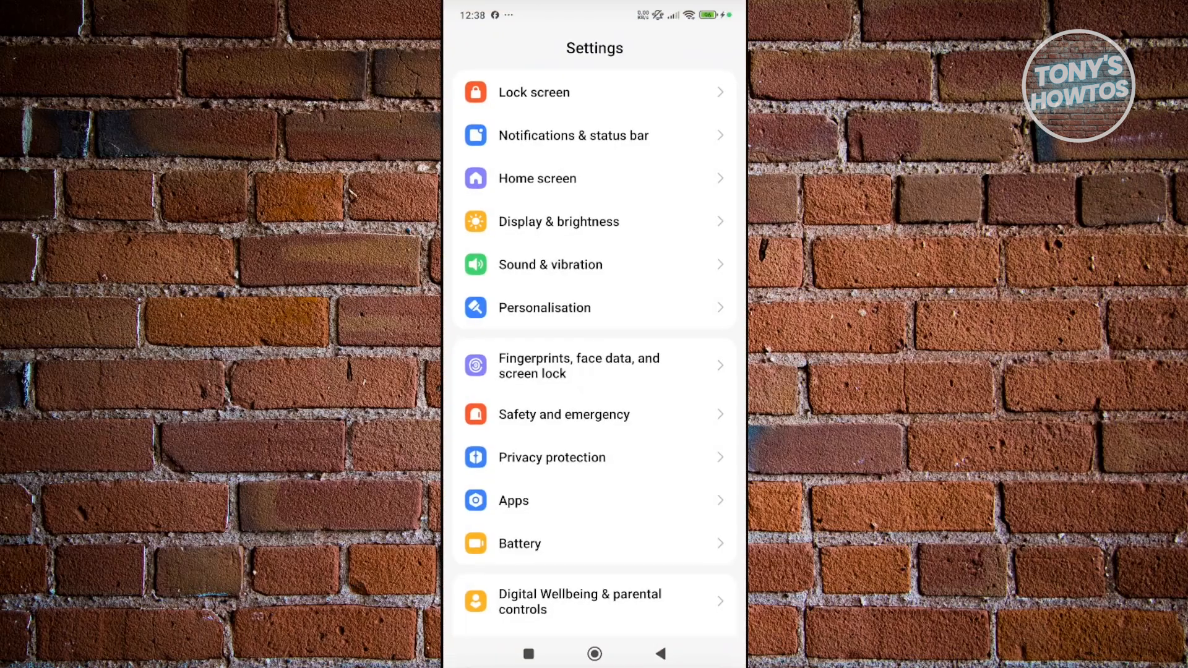
scroll(down, 3)
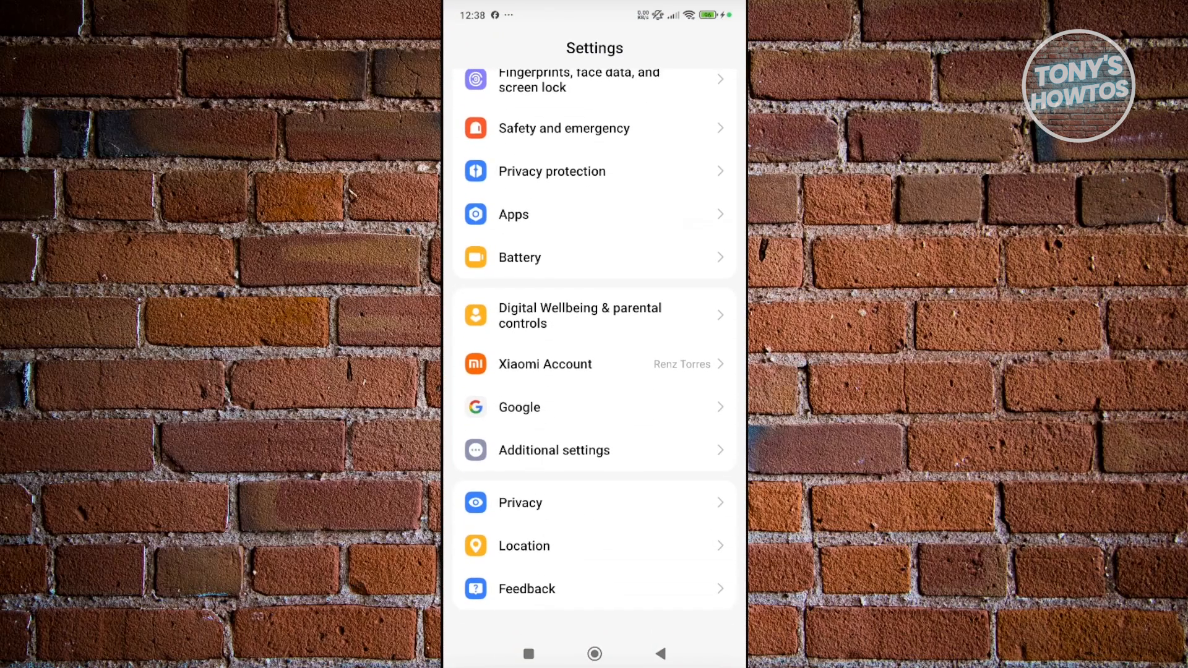
scroll(down, 3)
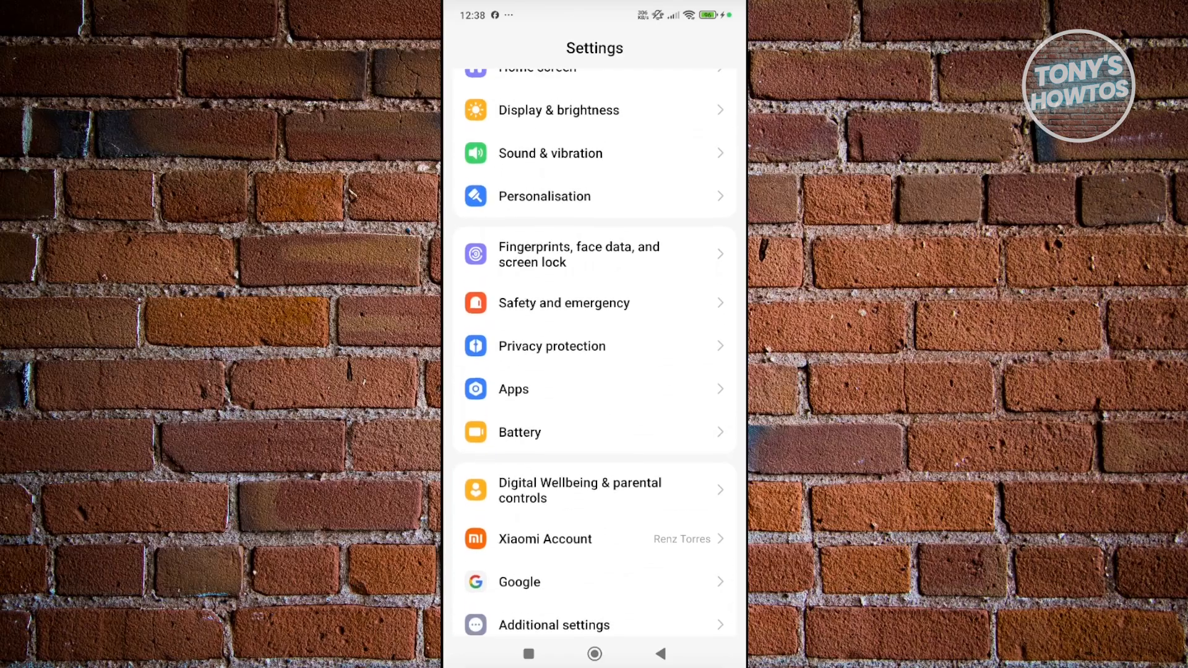
click(514, 389)
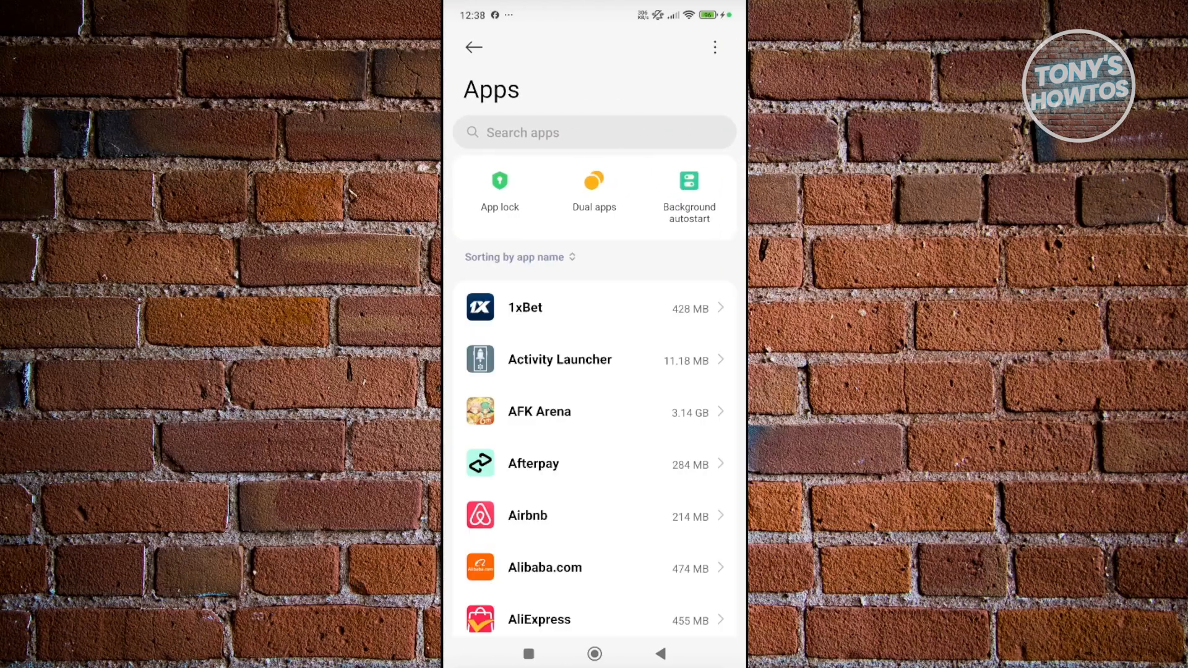
Search apps for 'meta', open MetaTrader 5's App info, and bring up Clear data.
click(595, 132)
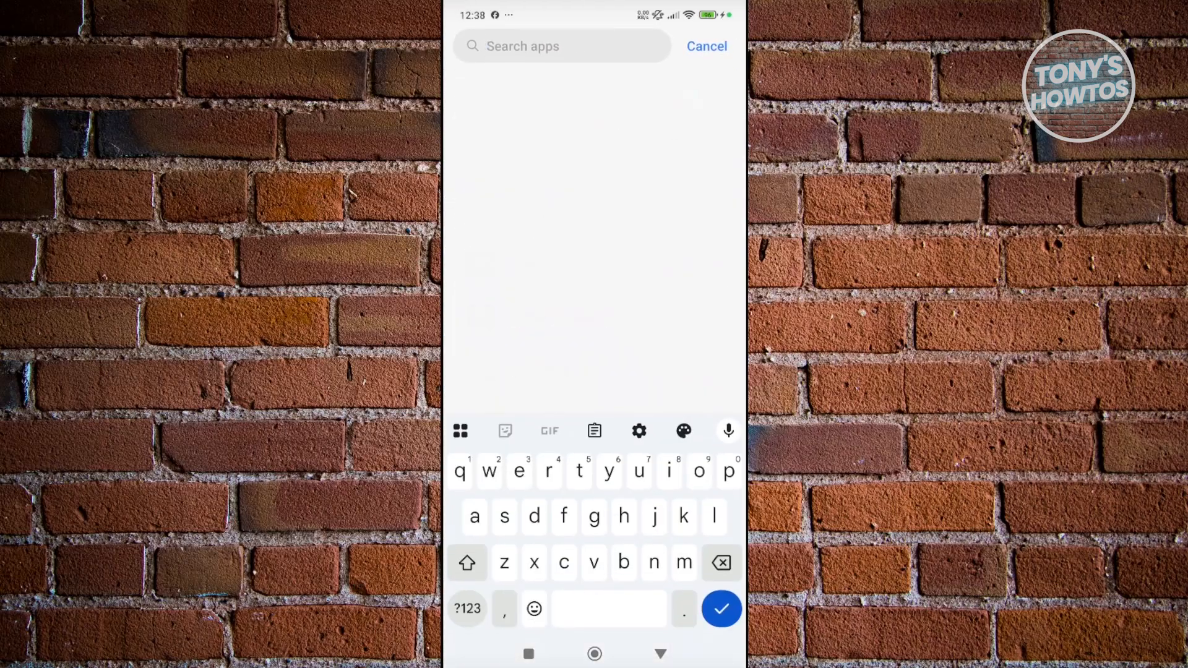
text(meta)
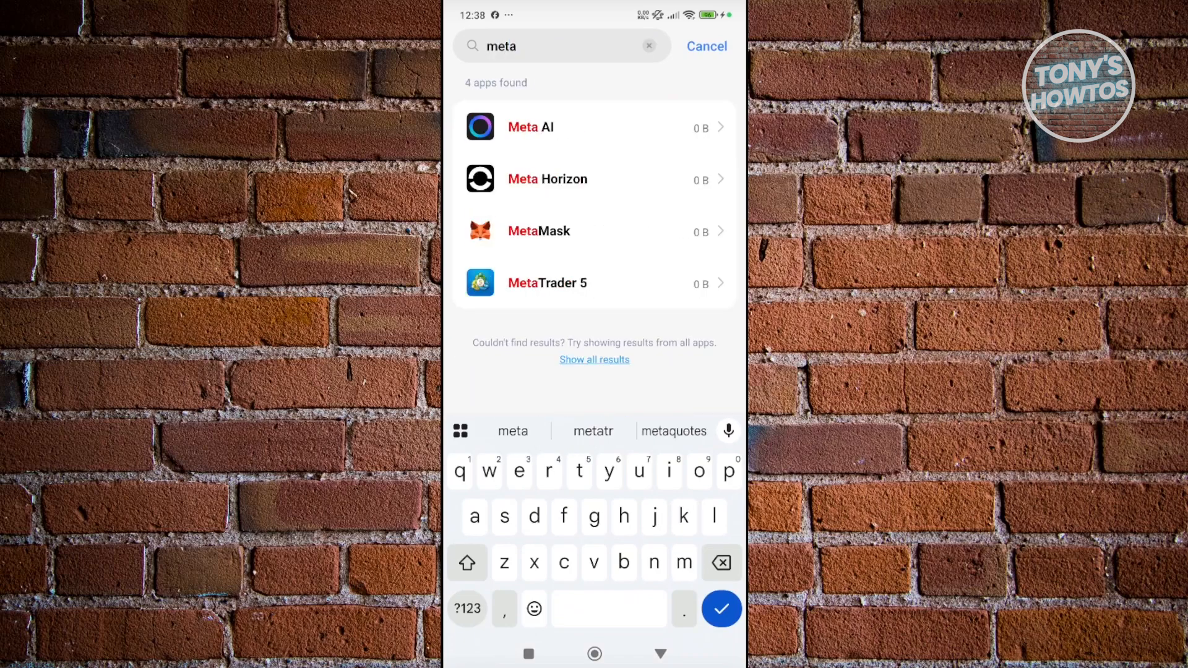
click(547, 283)
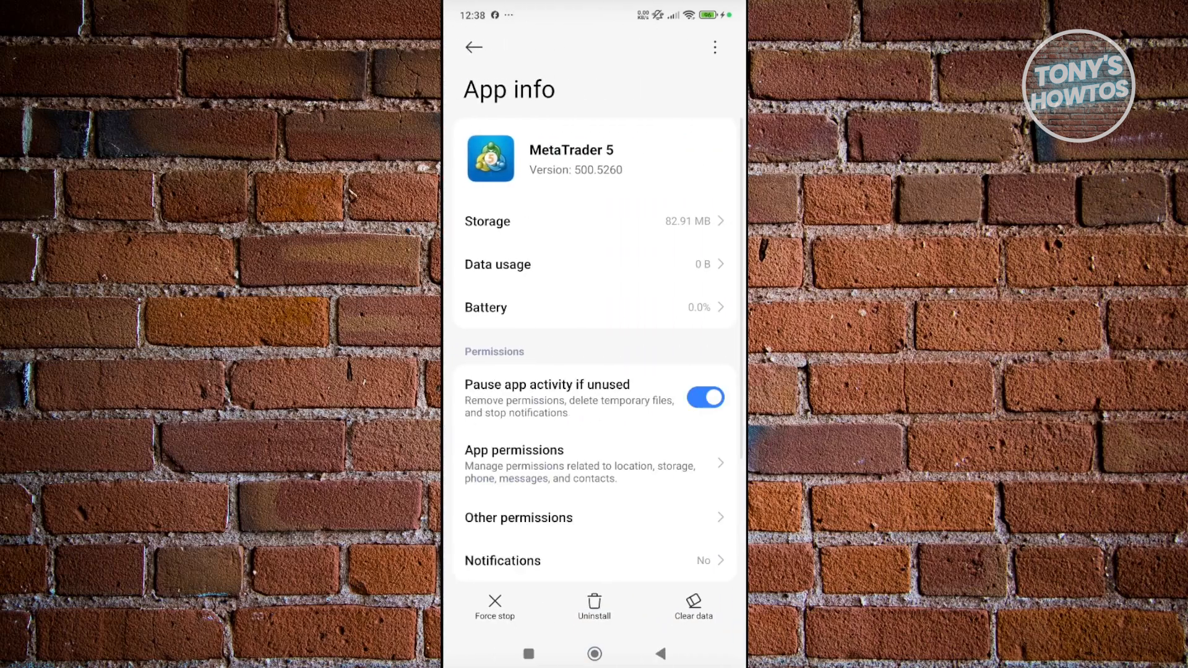
click(694, 604)
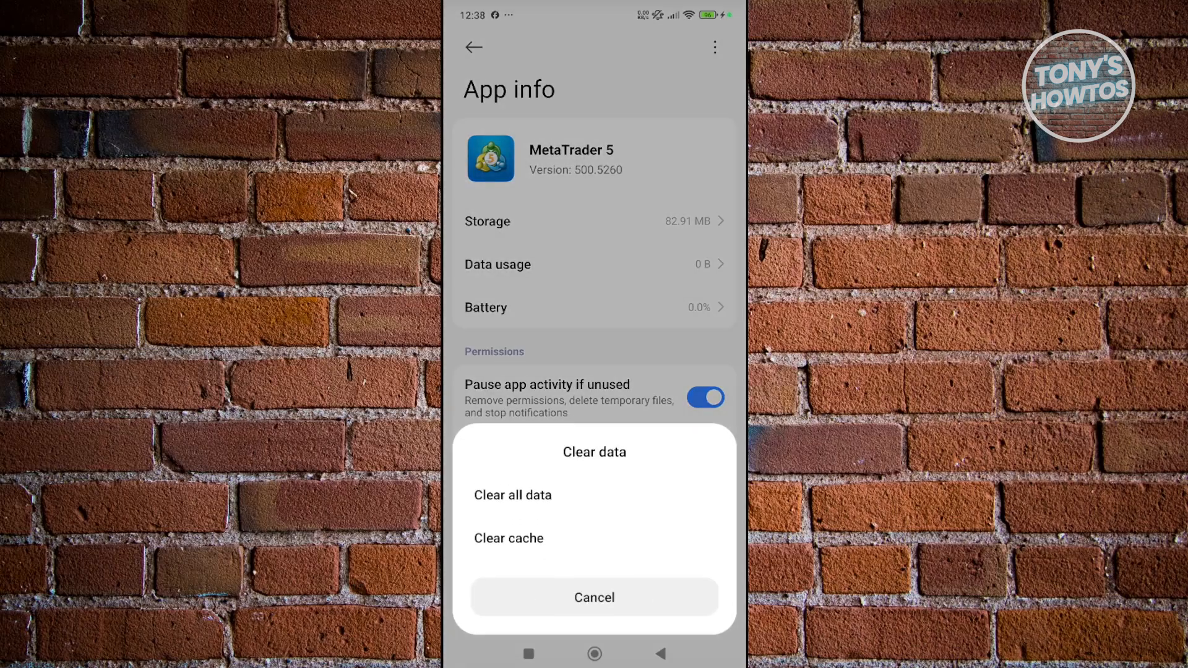